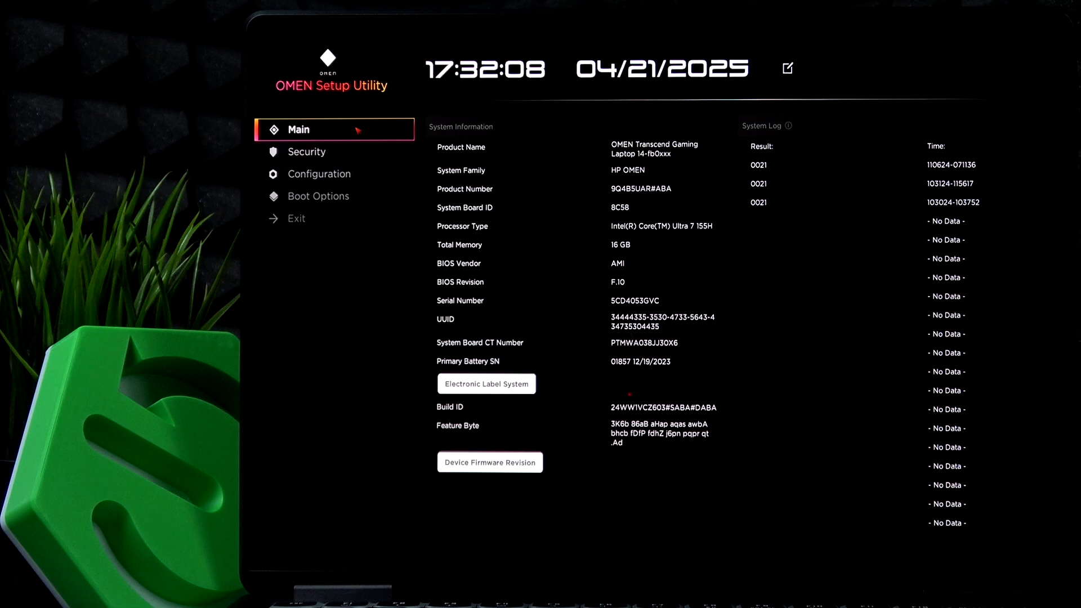
Open the Configuration page from the left sidebar to show Virtualization Technology and Hyper-Threading.
{"action": "left_click", "coordinate": [320, 174]}
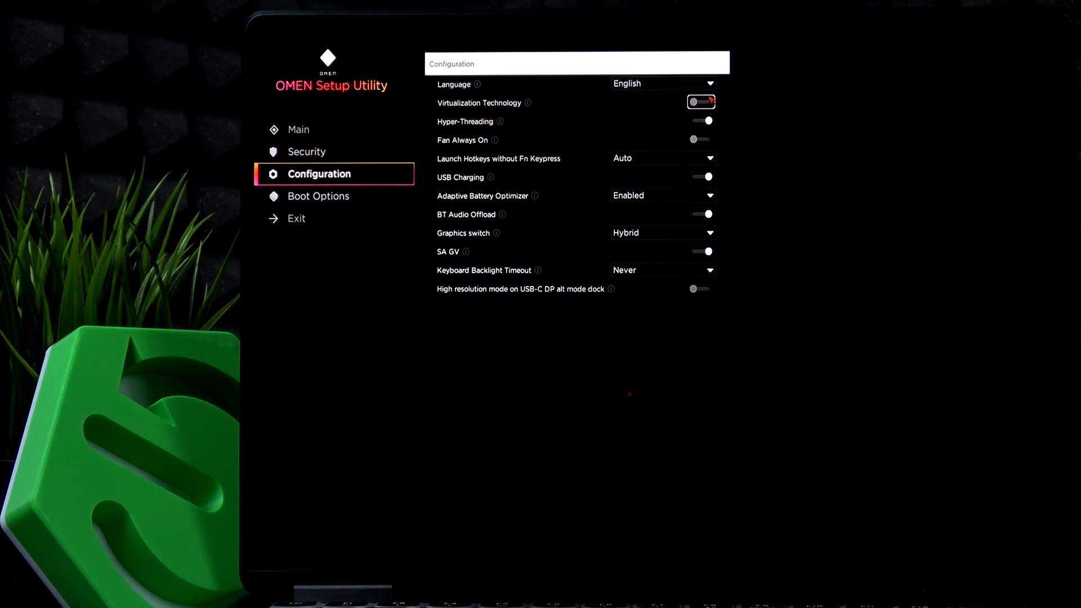
Enable Virtualization Technology, then go back to the Main system information page.
{"action": "left_click", "coordinate": [702, 101]}
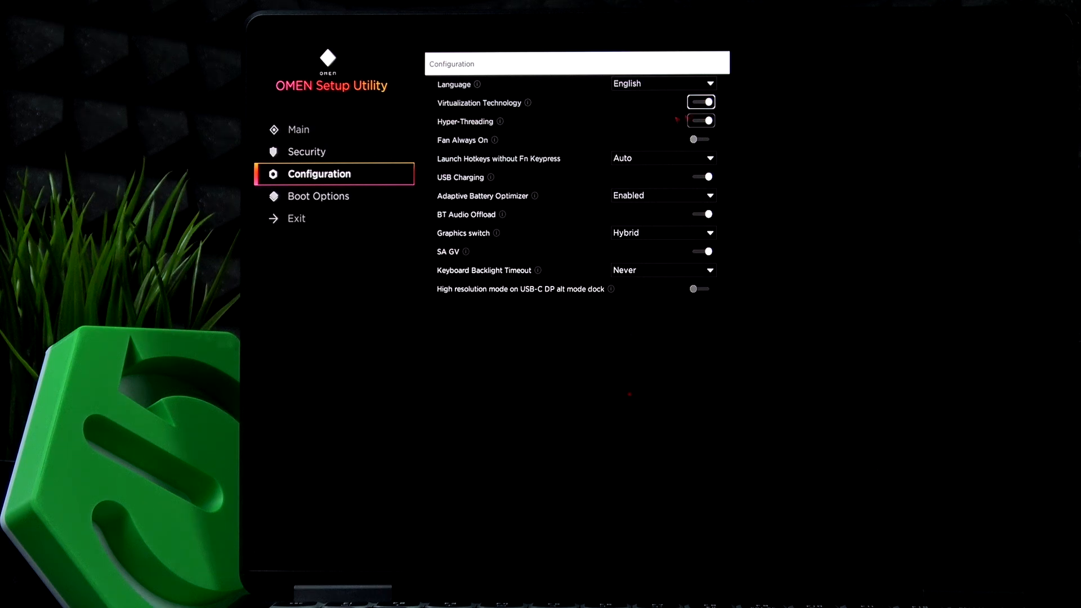
{"action": "left_click", "coordinate": [299, 130]}
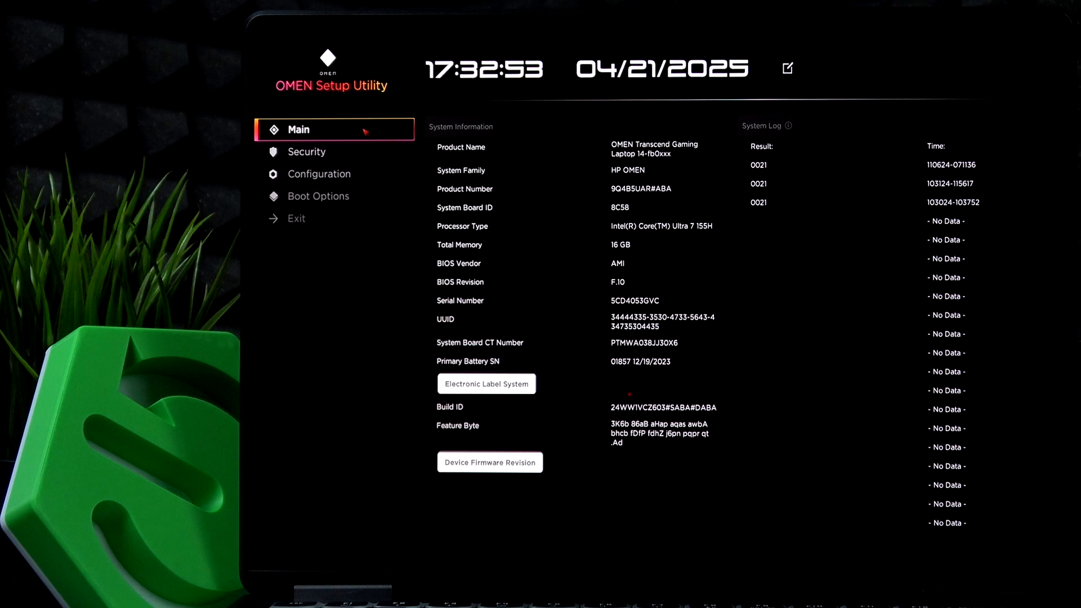